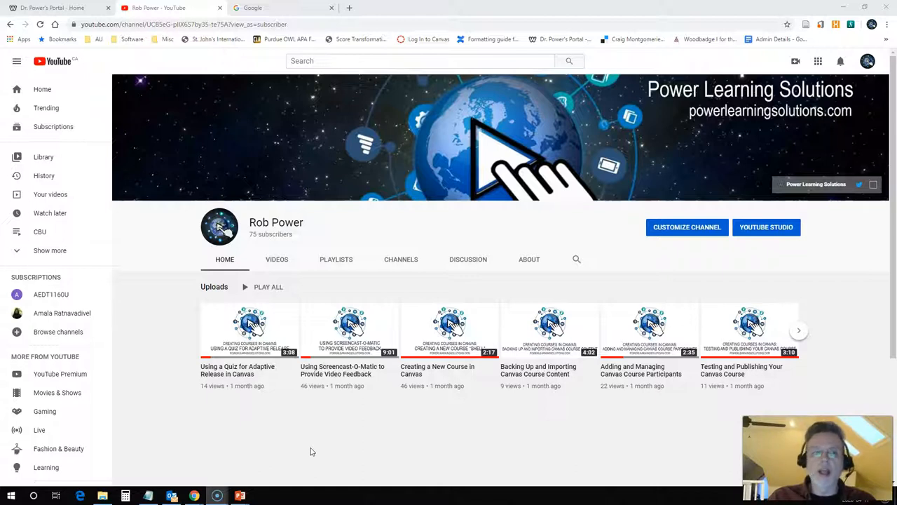
mouse_move(309, 452)
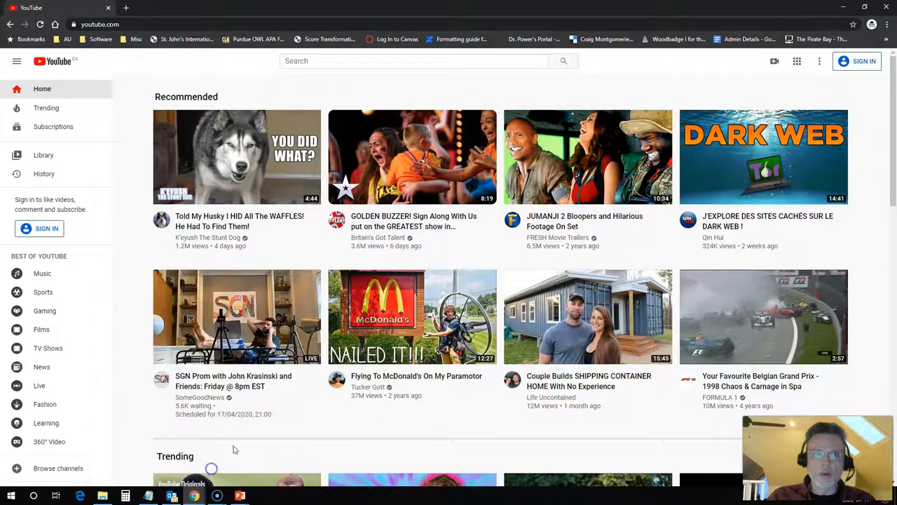
mouse_move(269, 254)
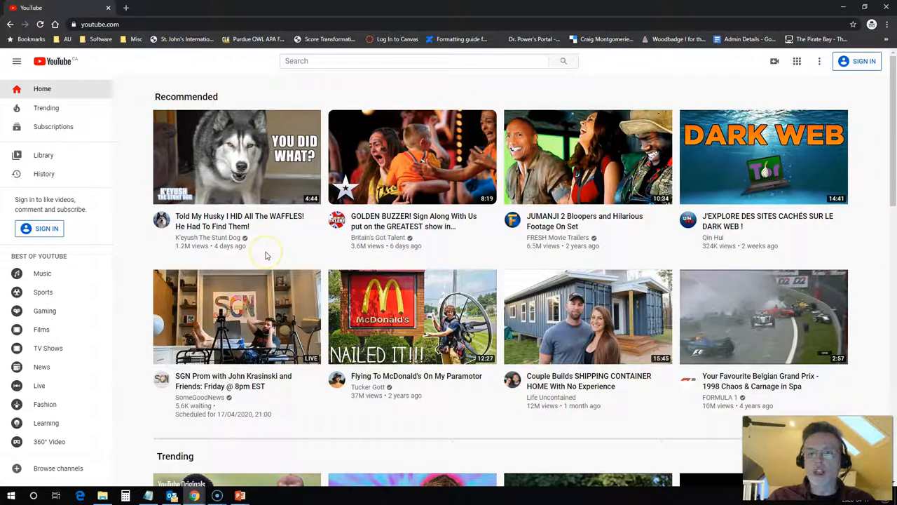
mouse_move(370, 226)
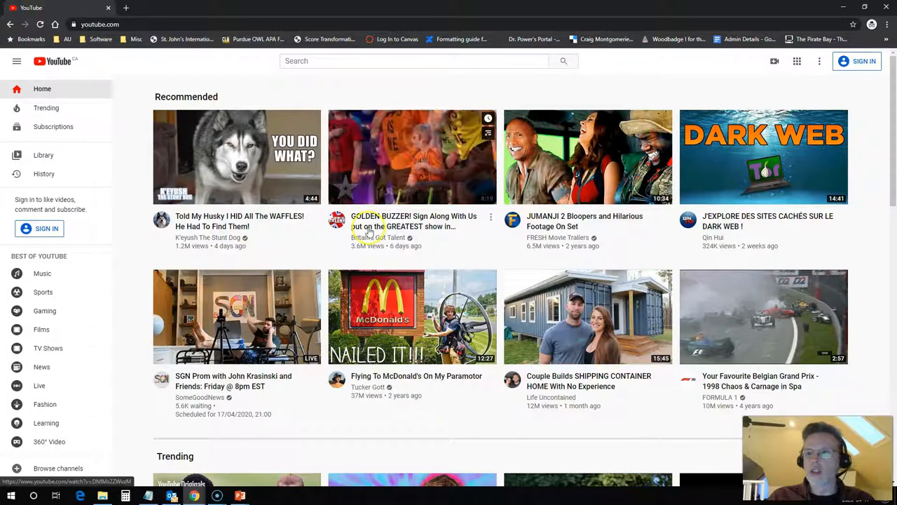
mouse_move(294, 126)
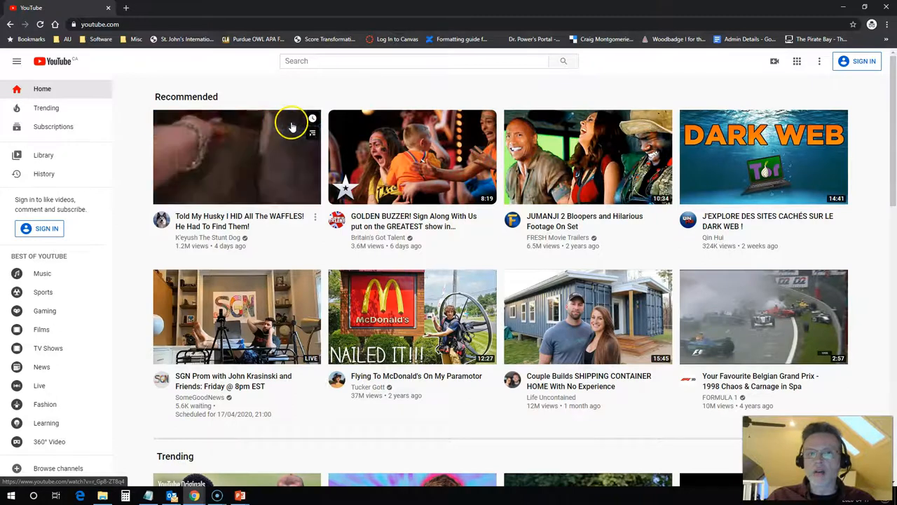
mouse_move(804, 97)
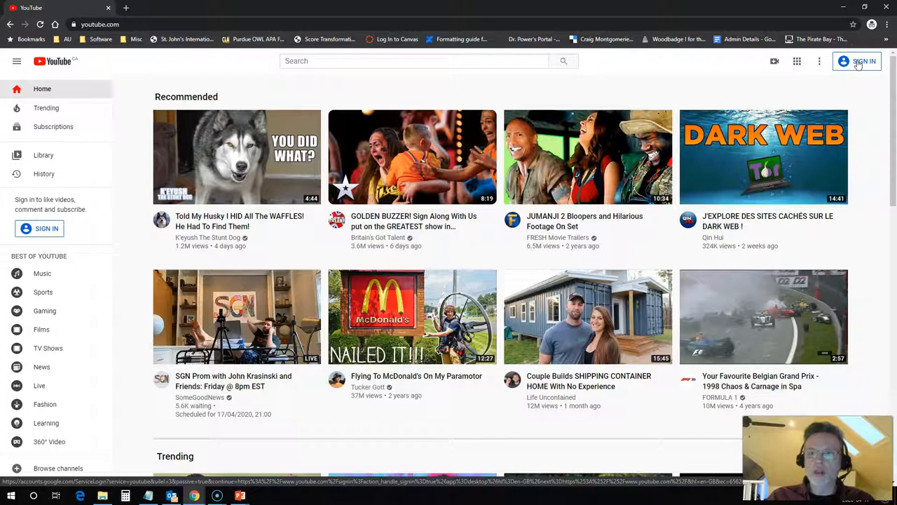
mouse_move(876, 64)
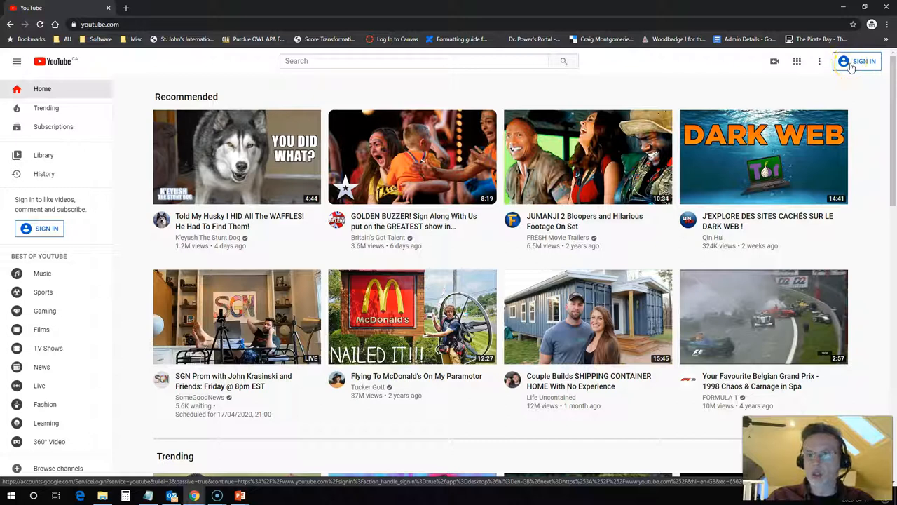
mouse_move(861, 61)
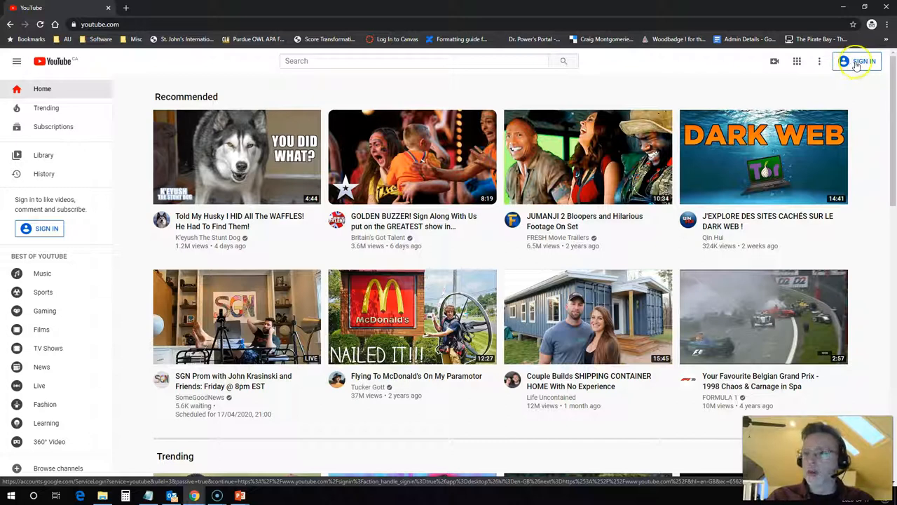
- Start Google sign-in and choose the saved demo Gmail address as the account
left_click(872, 62)
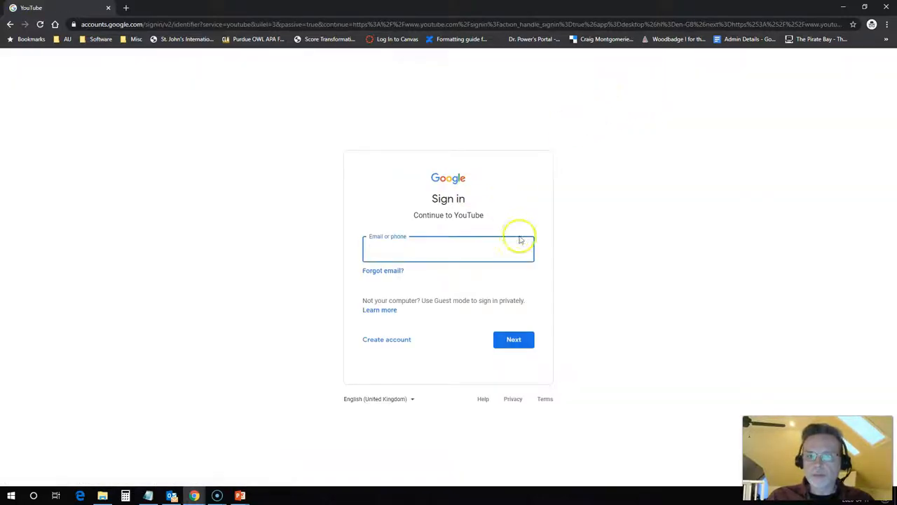
left_click(449, 249)
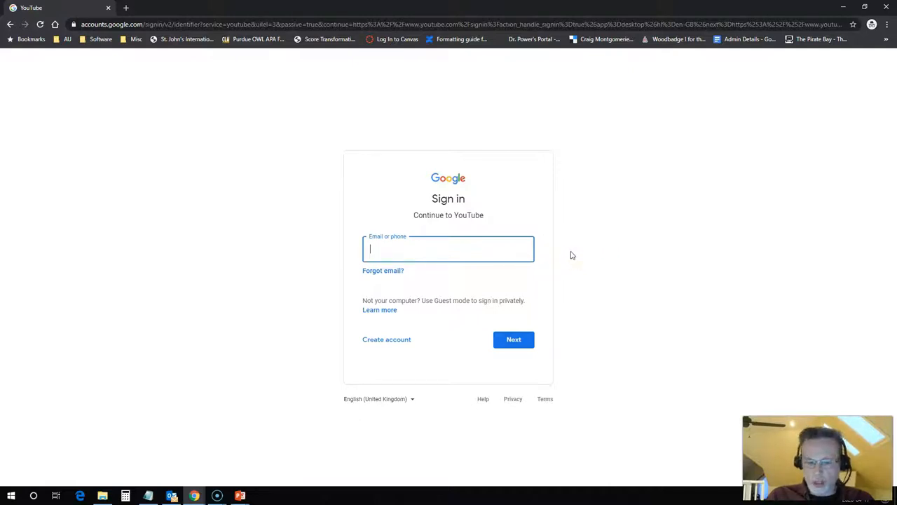
type("po")
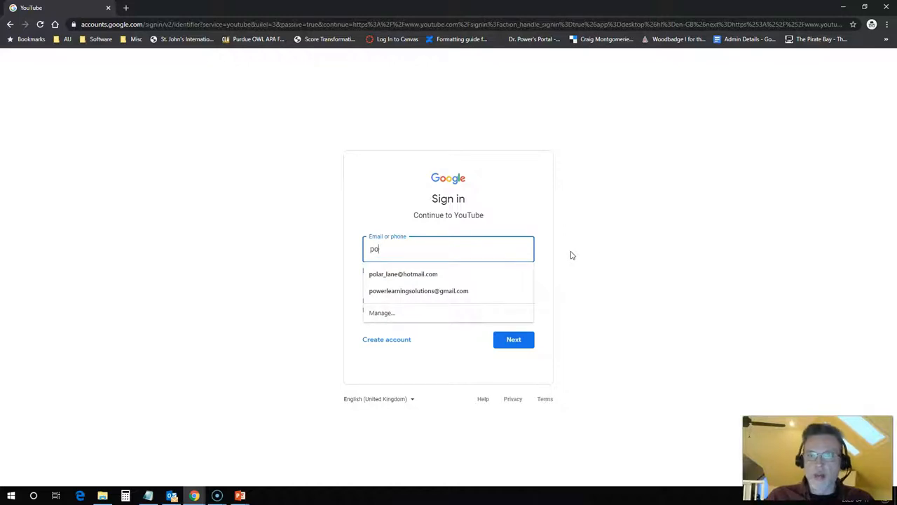
left_click(418, 290)
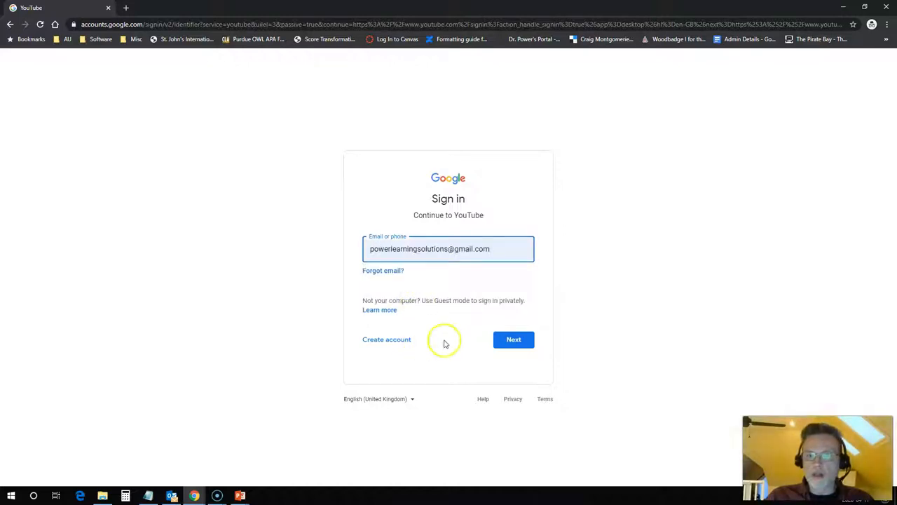
left_click(513, 339)
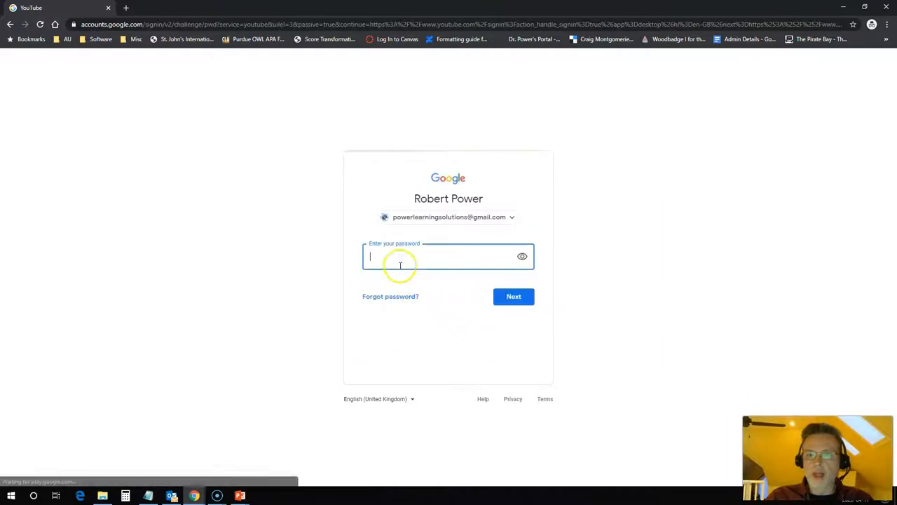
- Enter the account password and complete sign-in to the confirmation page
left_click(399, 259)
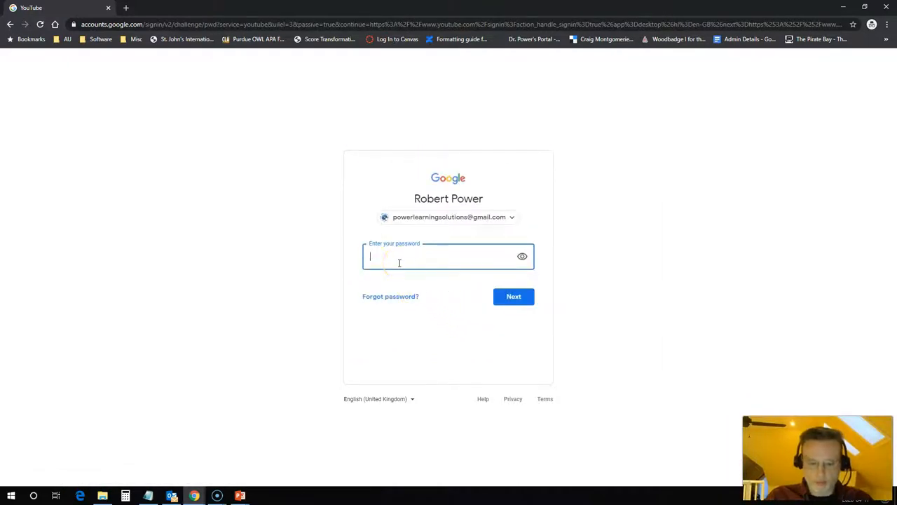
type("•••••")
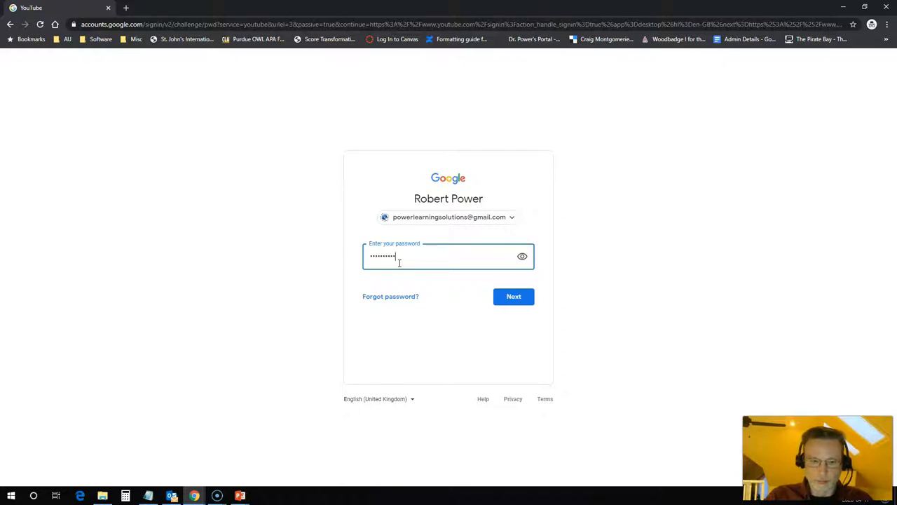
left_click(513, 298)
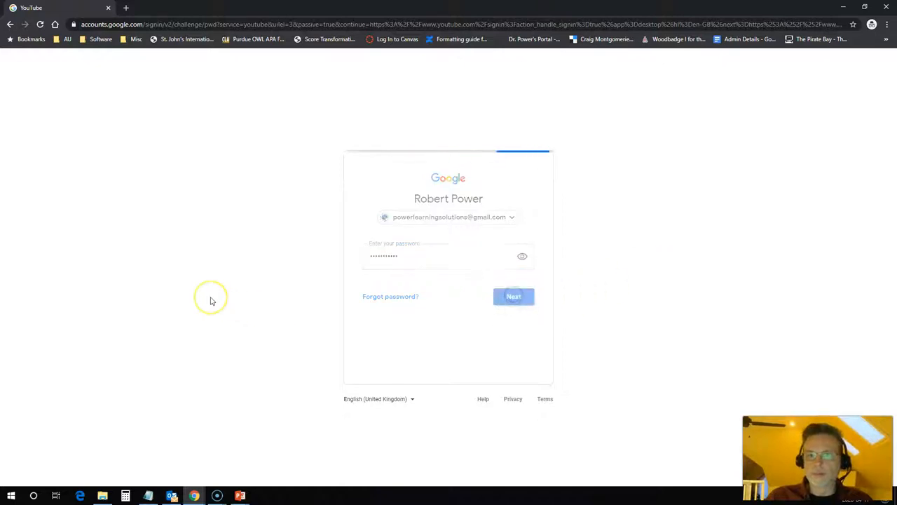
left_click(513, 297)
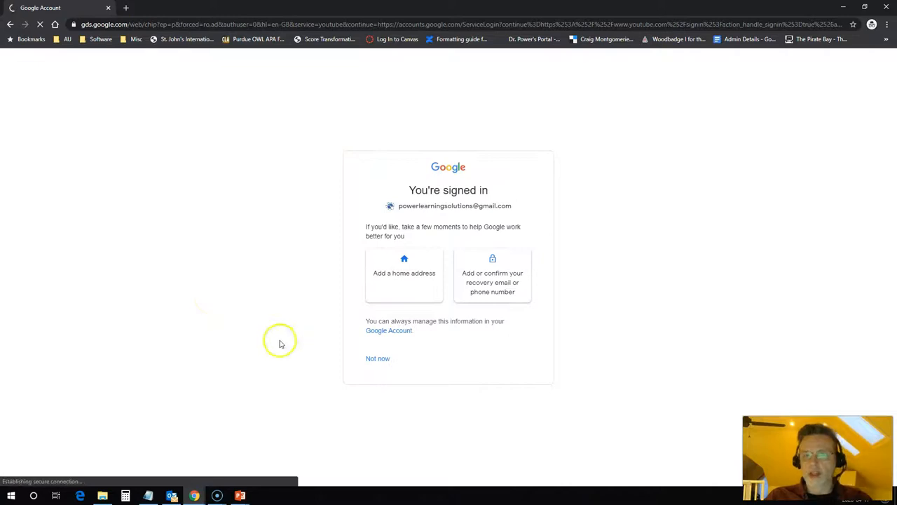
- Skip adding account details and show the signed-in account menu on YouTube home
left_click(378, 358)
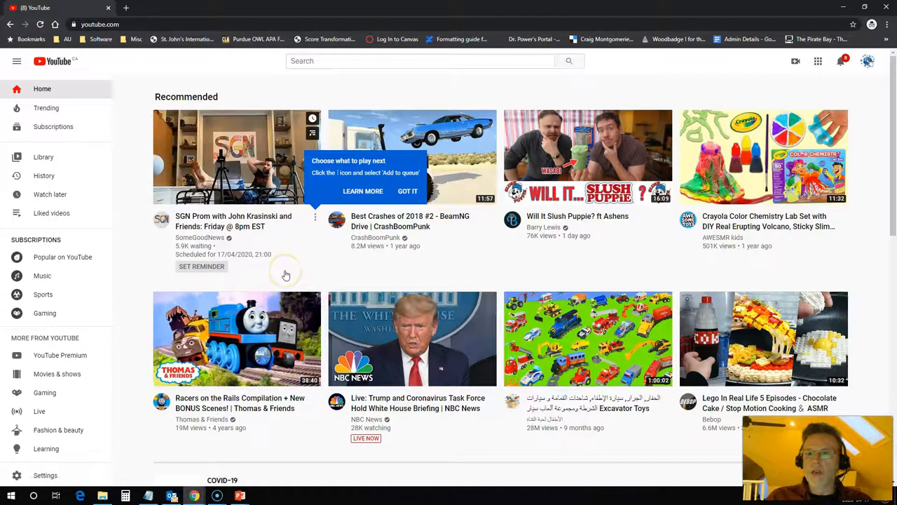
mouse_move(309, 296)
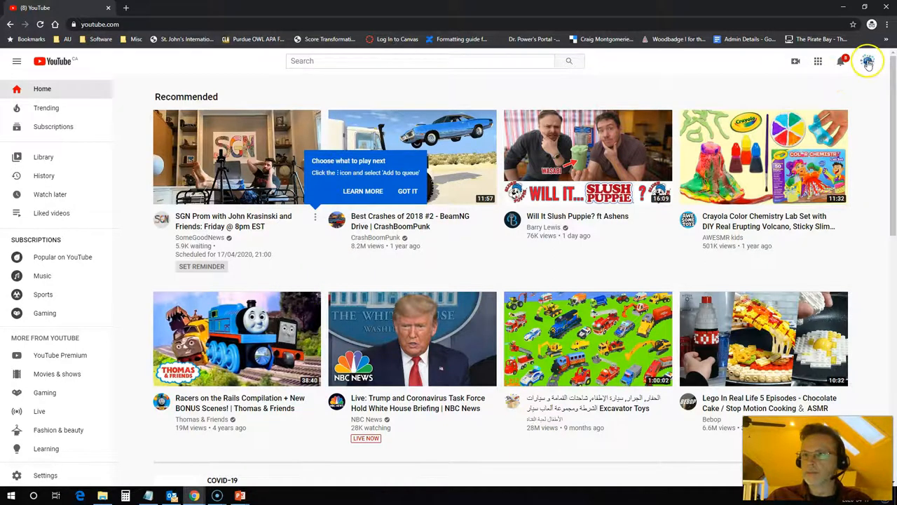
left_click(868, 62)
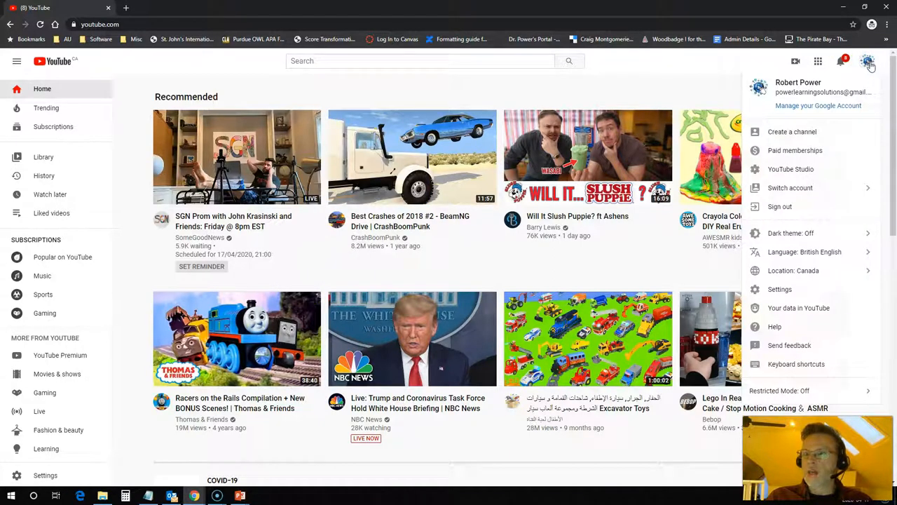
mouse_move(811, 91)
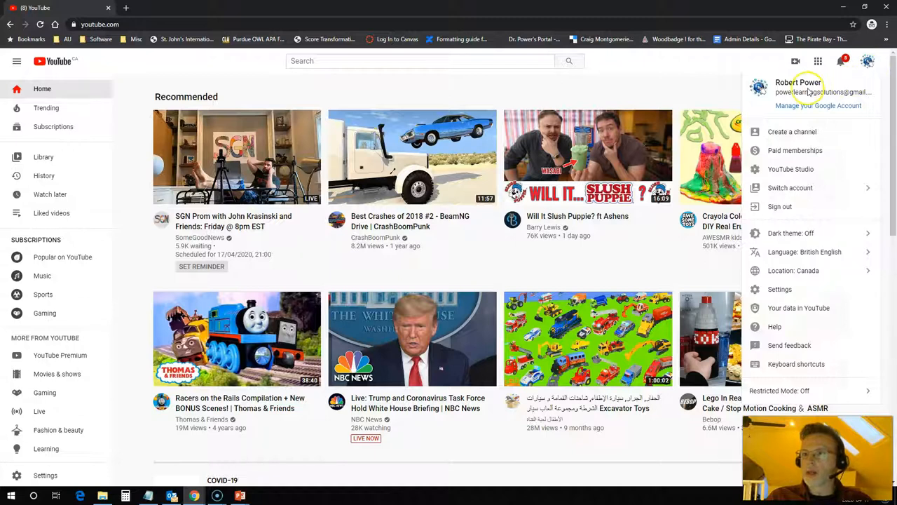
mouse_move(798, 132)
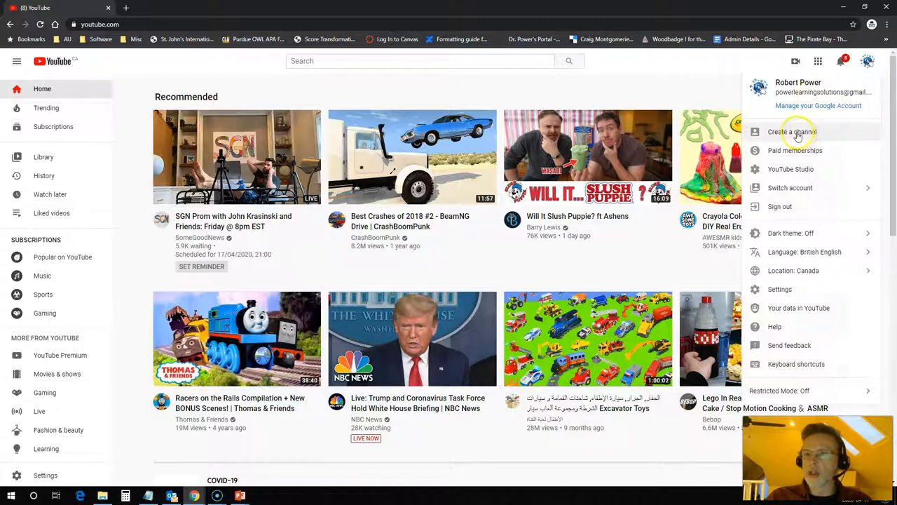
- Start creating a new channel and choose the custom-name option
left_click(792, 132)
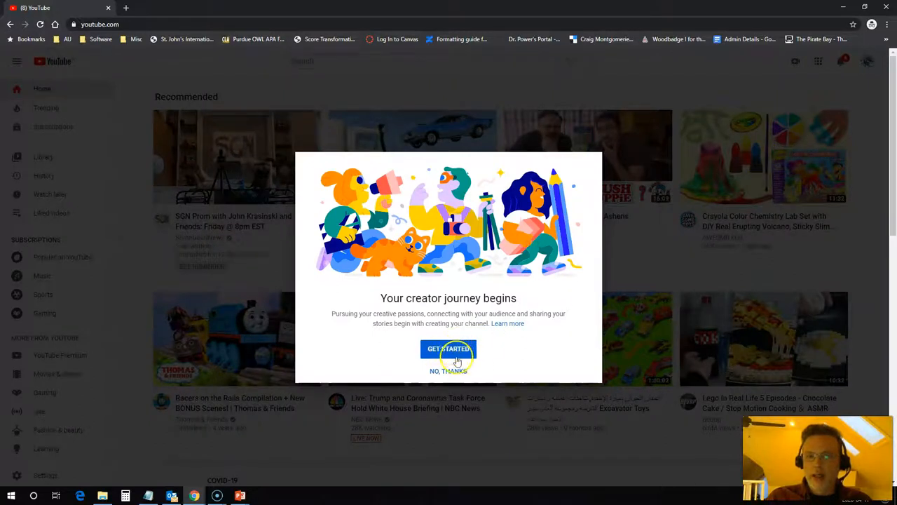
left_click(449, 349)
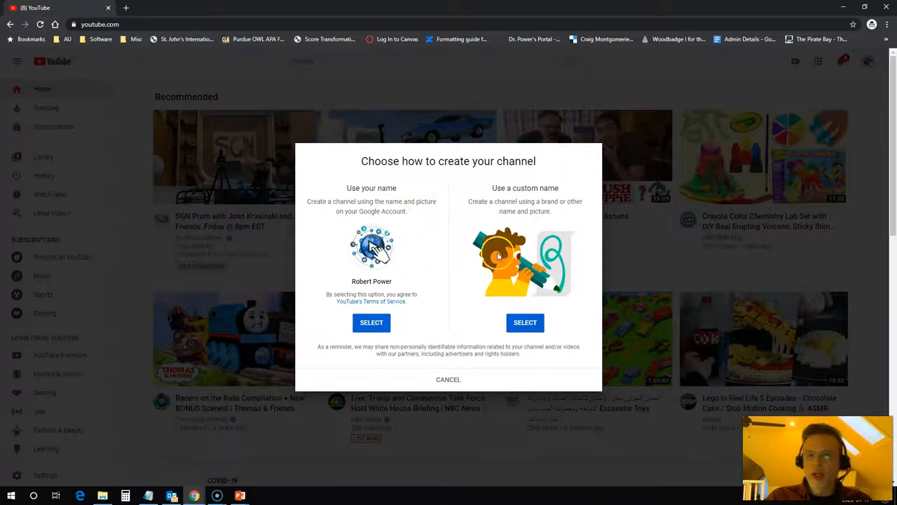
mouse_move(468, 236)
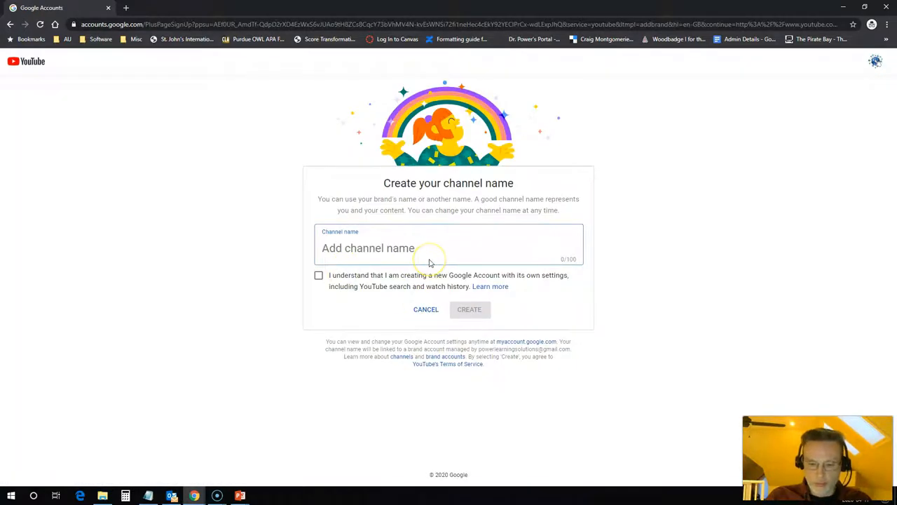
- Name the channel 'Power Learning Solutions Demos', acknowledge the new-account notice, and create it
type("Power L")
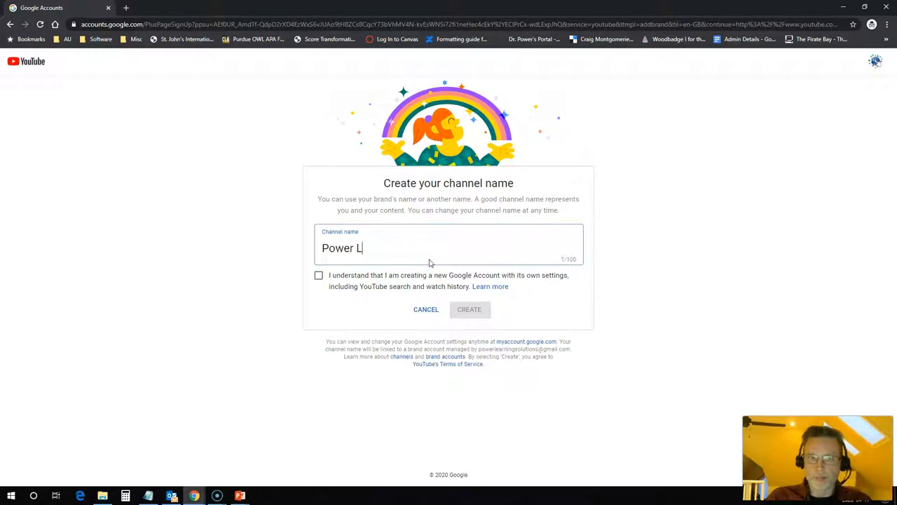
type("earning Solutions Demos")
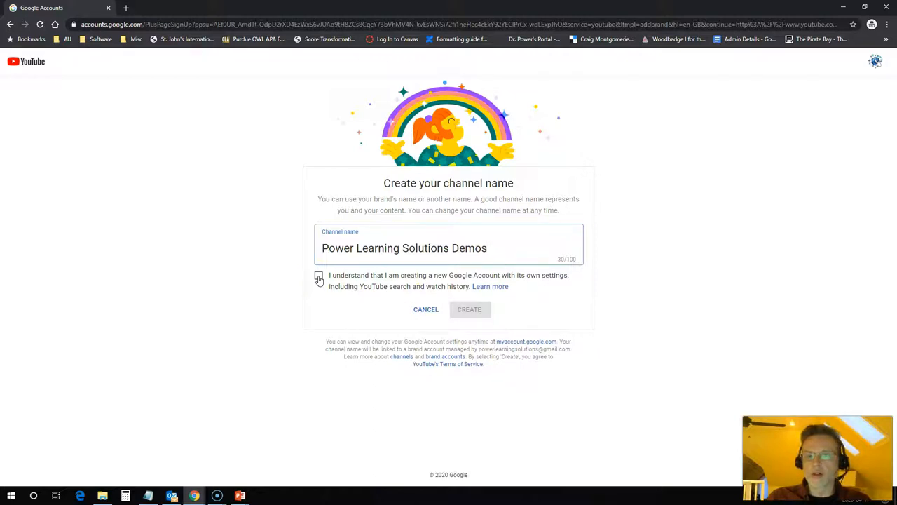
left_click(318, 275)
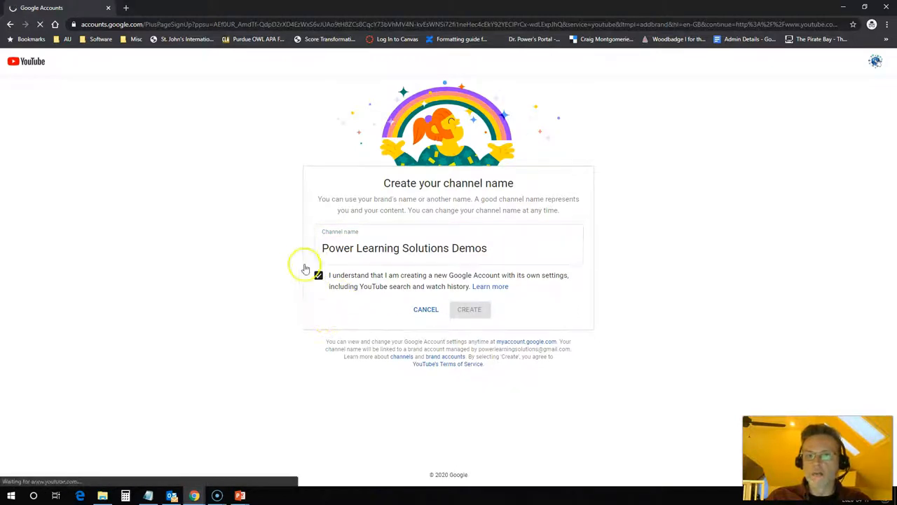
left_click(469, 310)
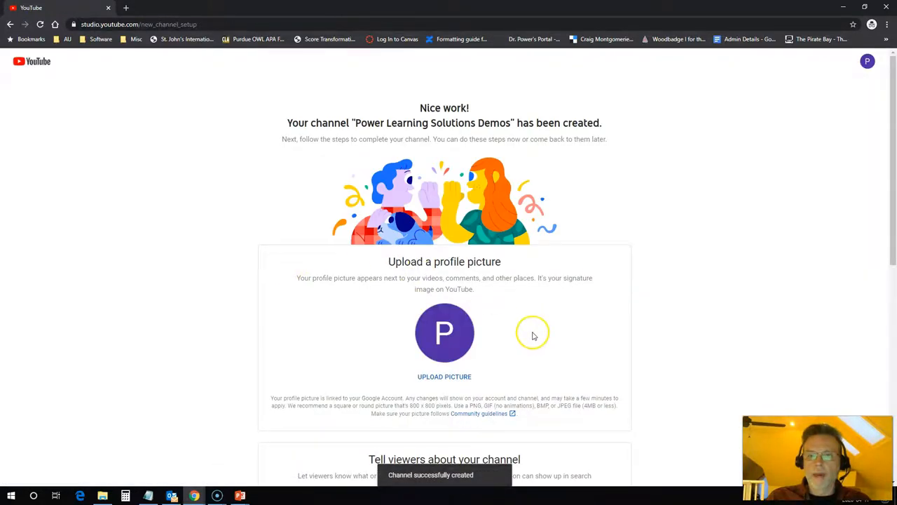
mouse_move(537, 323)
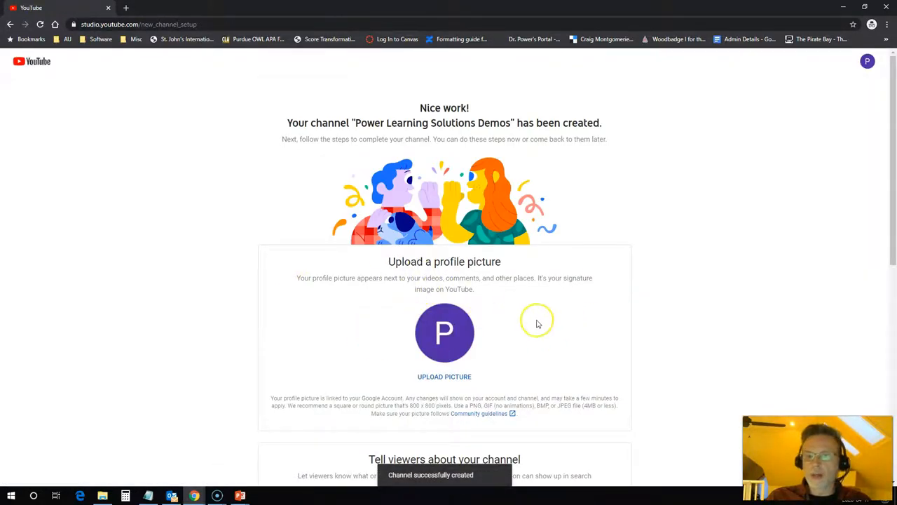
scroll("down", 3)
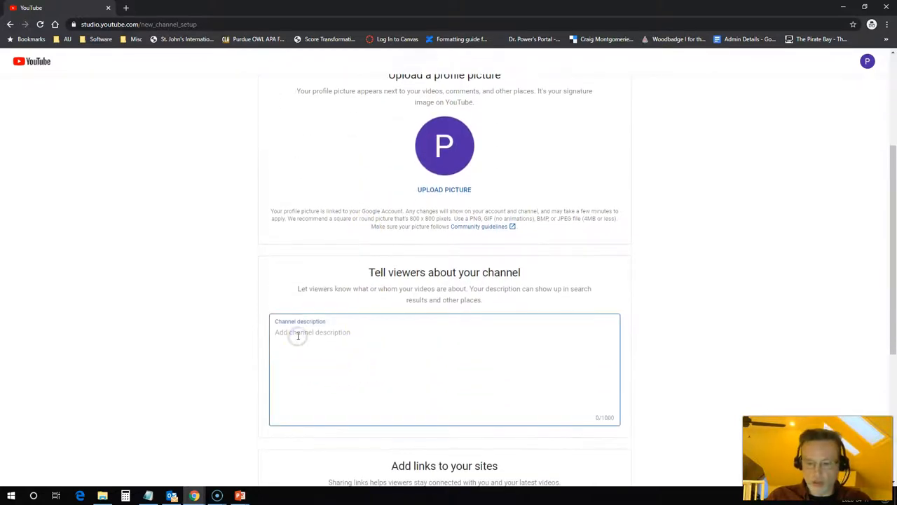
- Enter a demonstration-channel description about YouTube for Educators and save the channel setup
type("Demonstr")
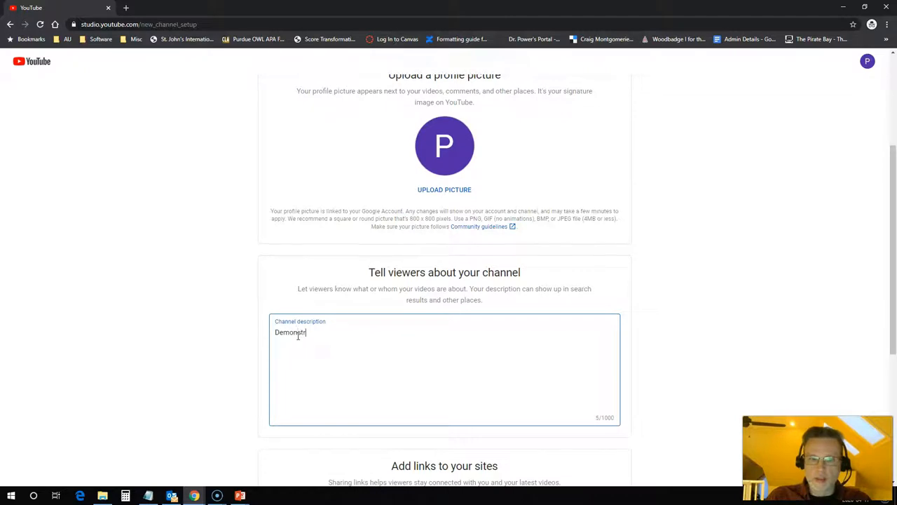
type("ation channel for setting up and configuring")
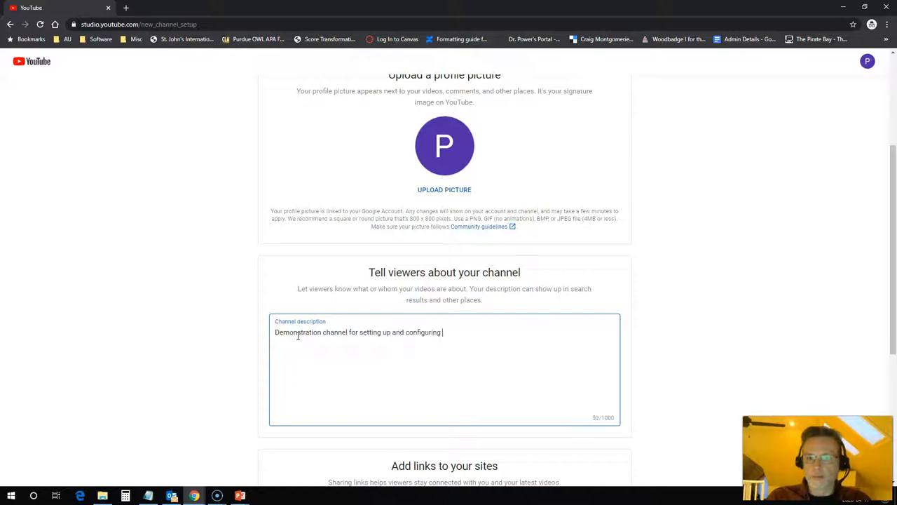
type("YouTube for E")
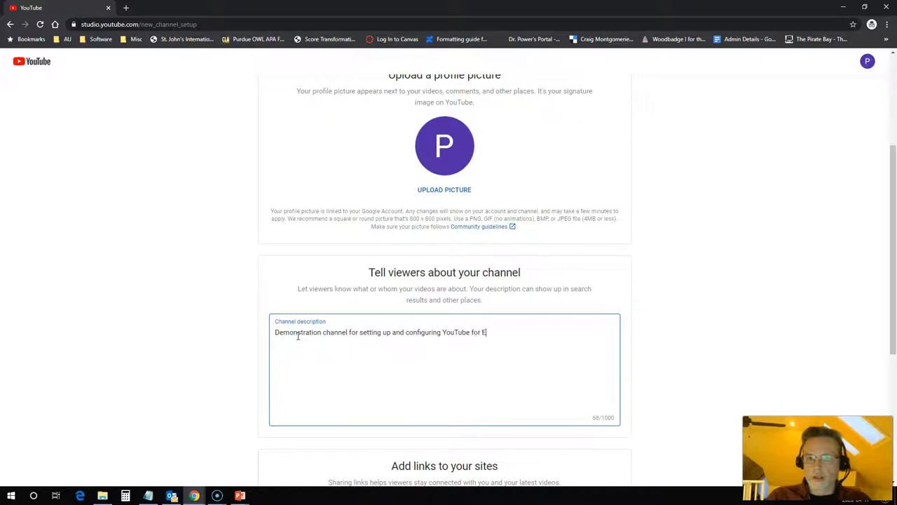
type("ducators.")
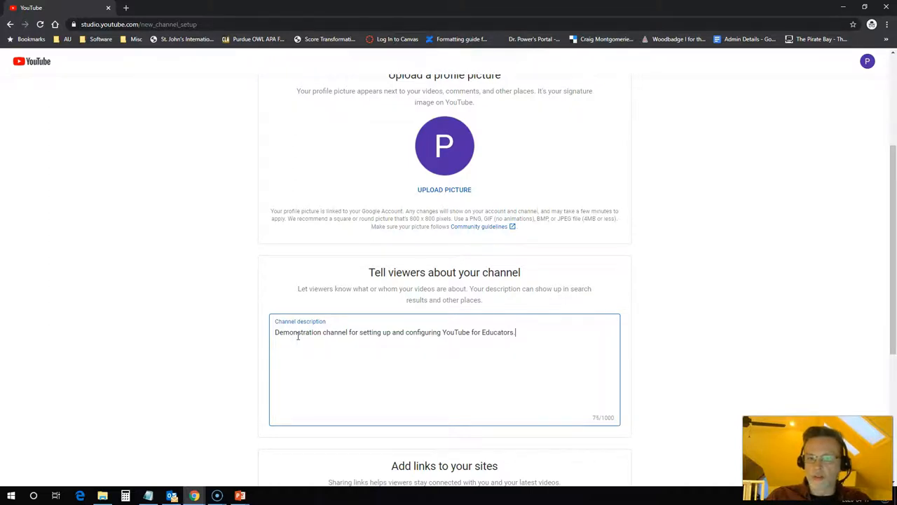
scroll("down", 3)
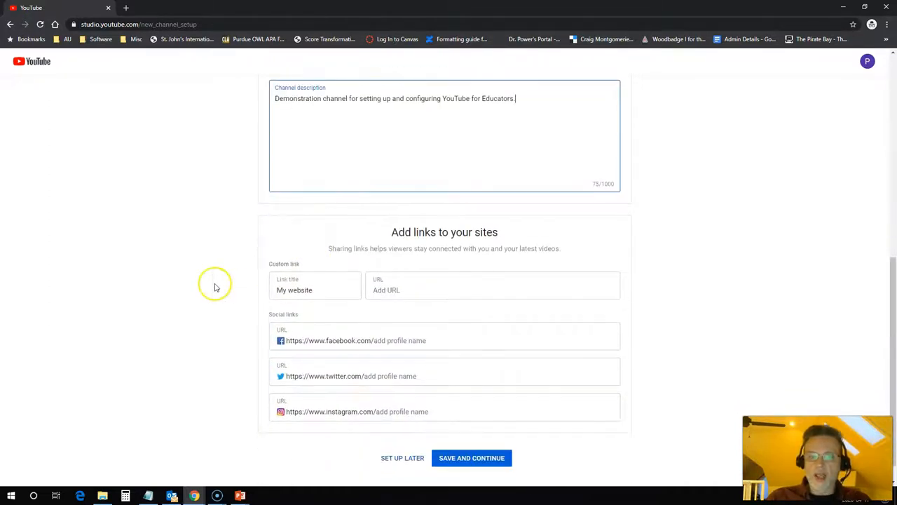
mouse_move(412, 358)
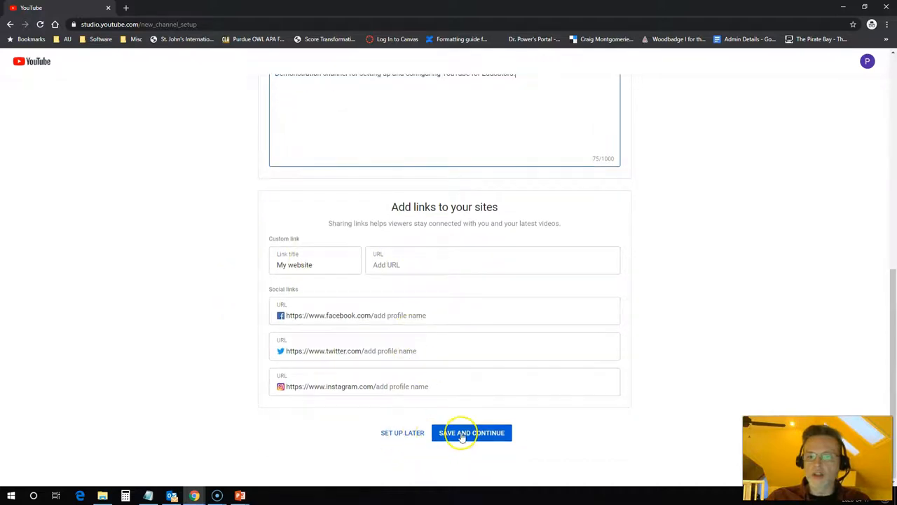
left_click(471, 432)
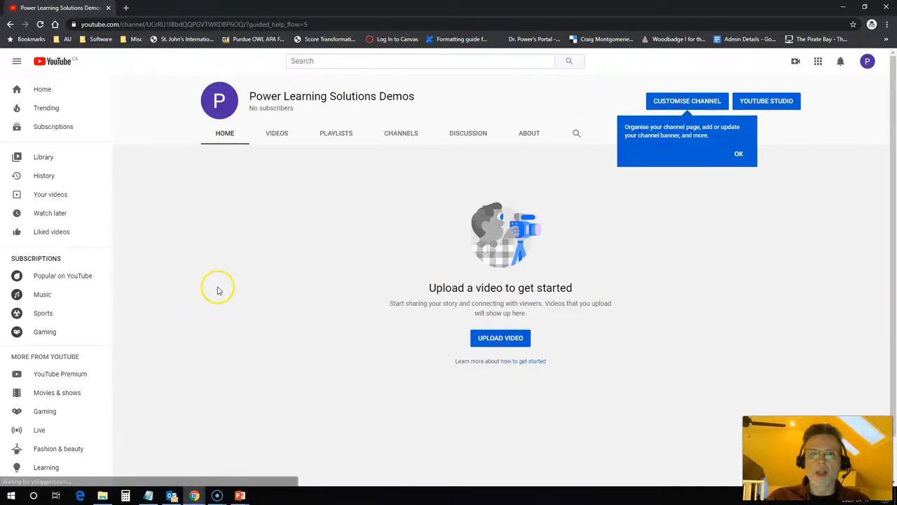
mouse_move(219, 277)
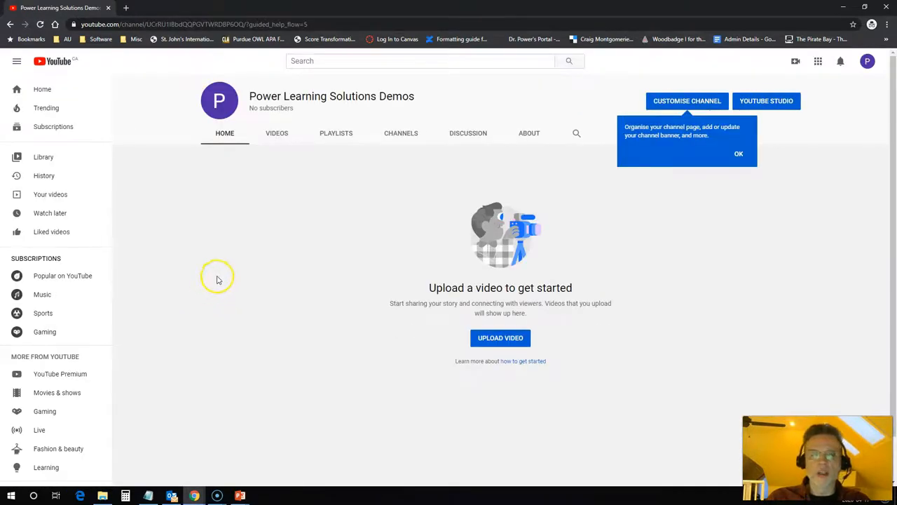
mouse_move(107, 221)
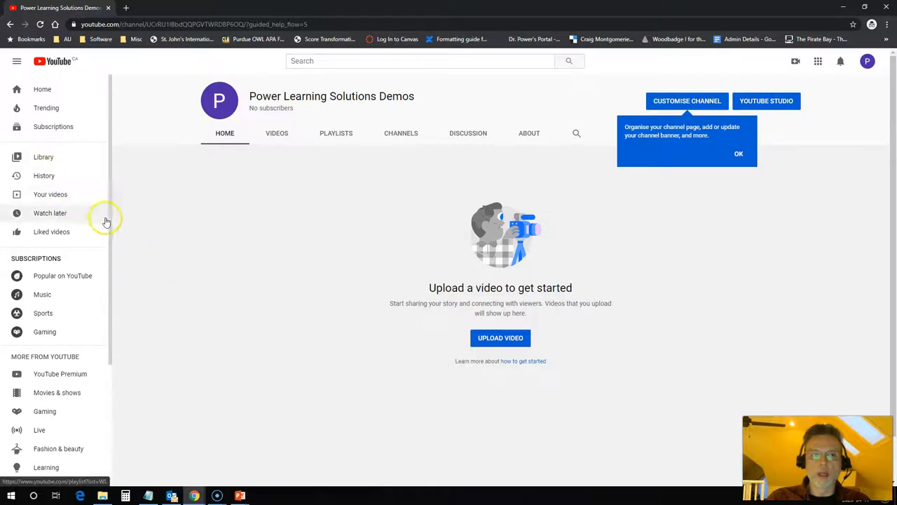
mouse_move(166, 247)
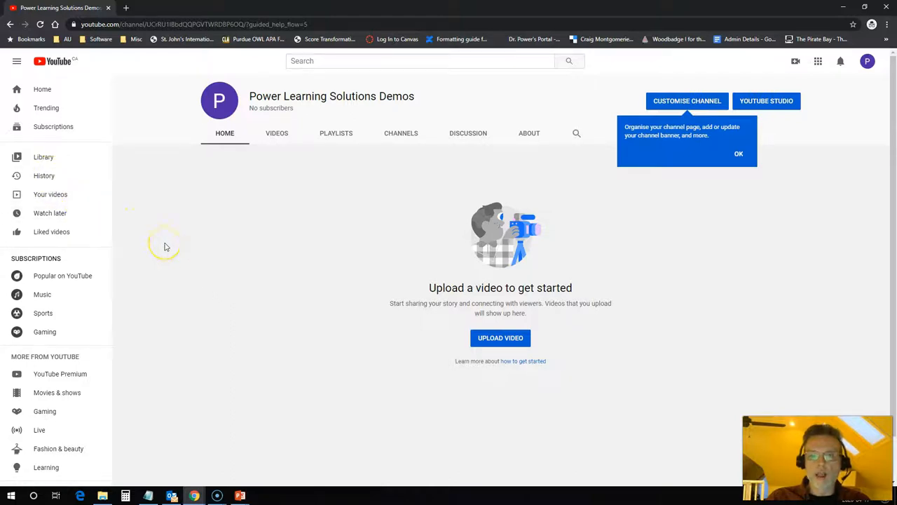
mouse_move(494, 341)
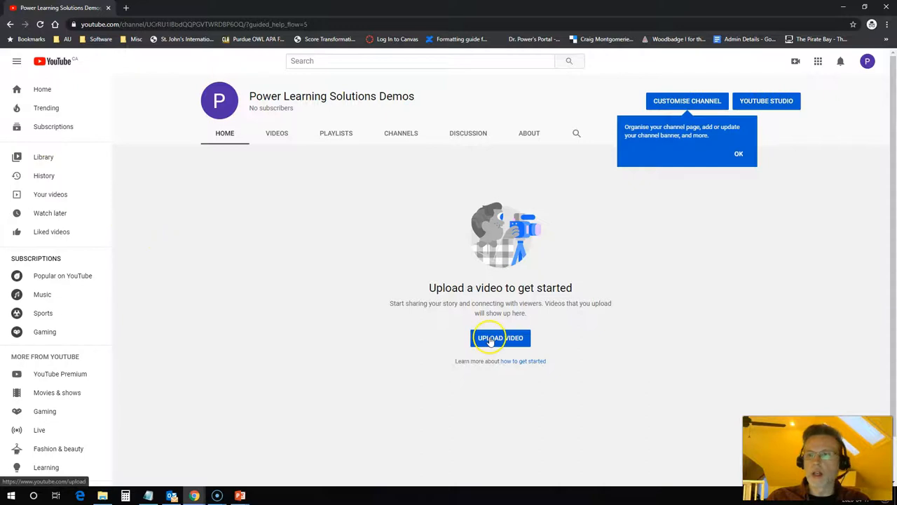
mouse_move(797, 62)
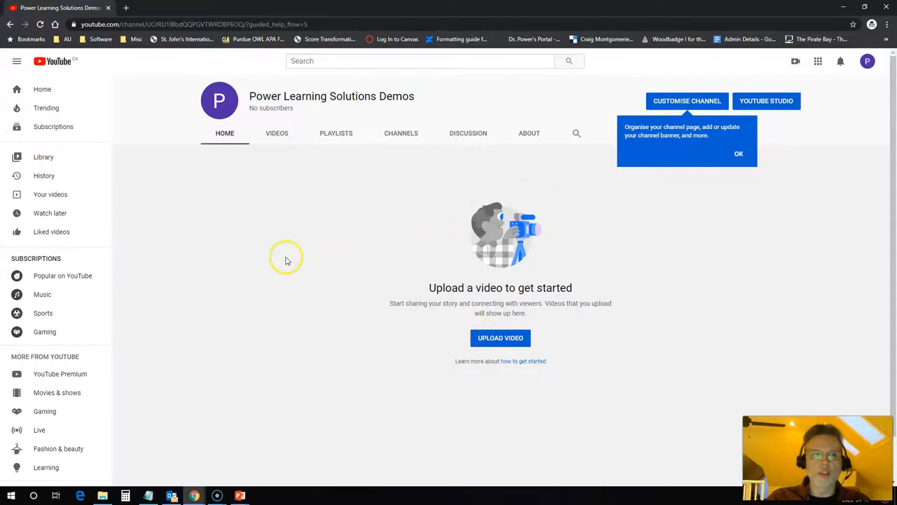
mouse_move(167, 278)
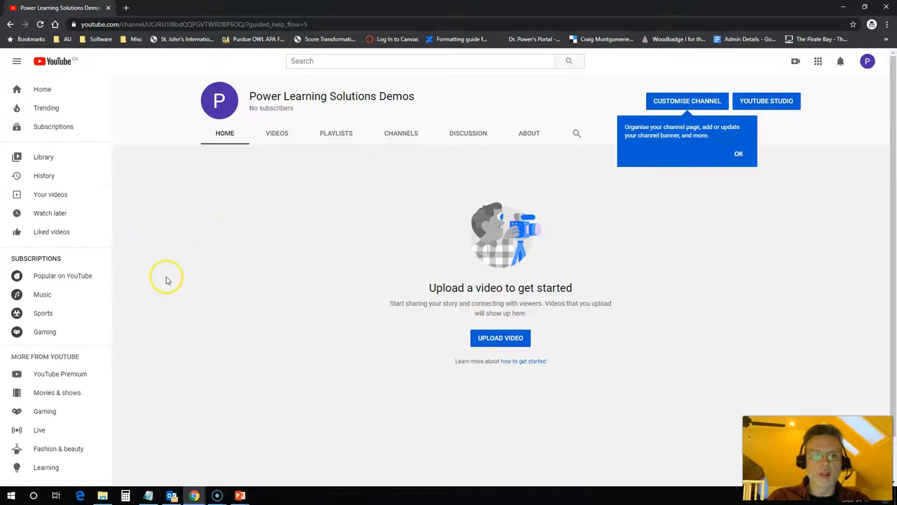
mouse_move(118, 244)
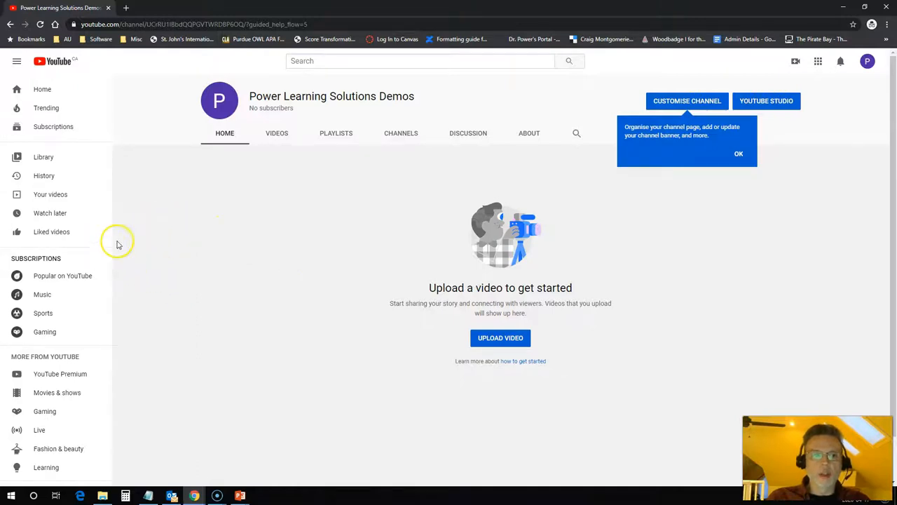
mouse_move(152, 233)
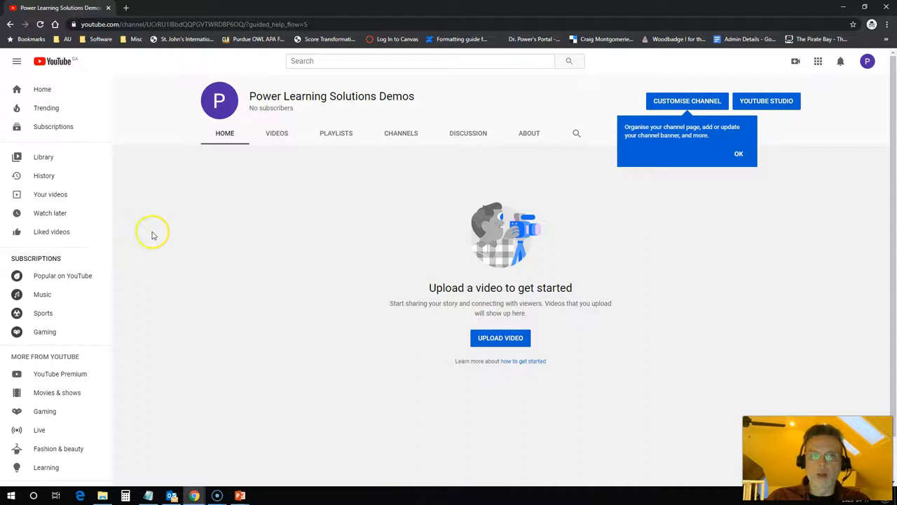
- Show the Playlists tab of the Power Learning Solutions Demos channel
left_click(336, 134)
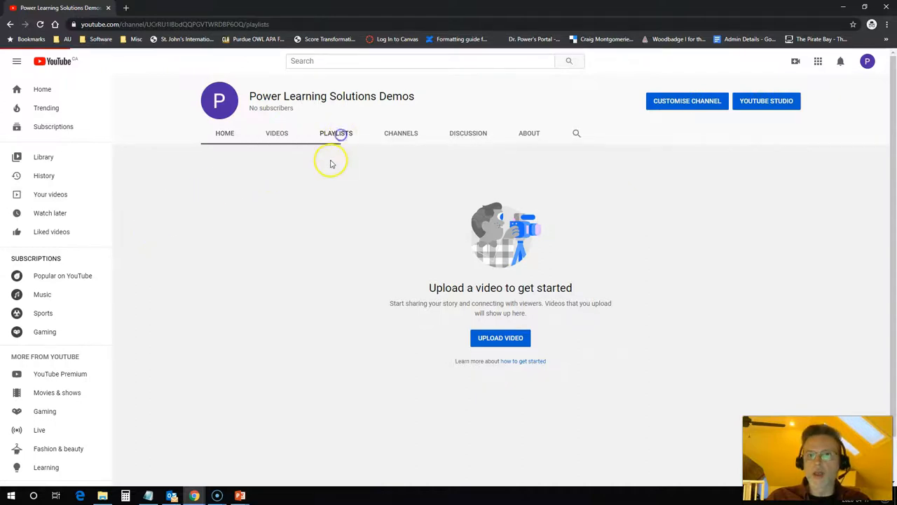
left_click(336, 133)
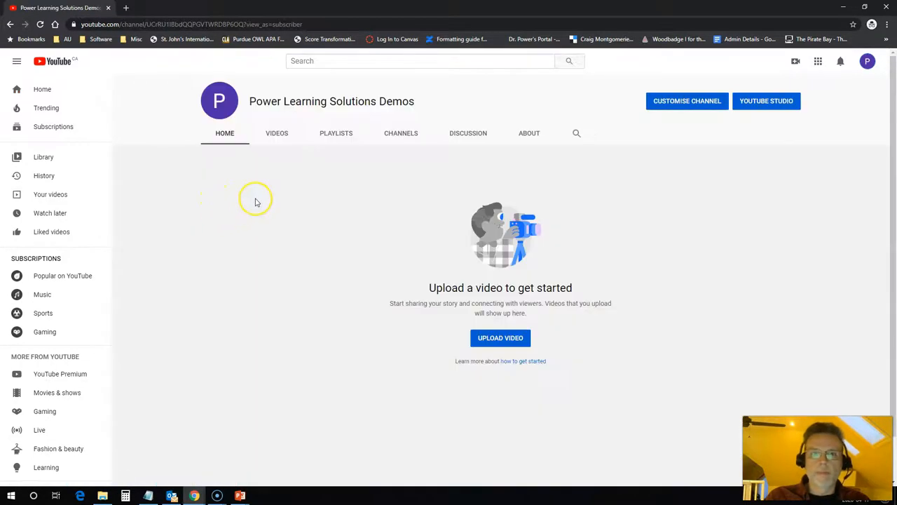
left_click(337, 133)
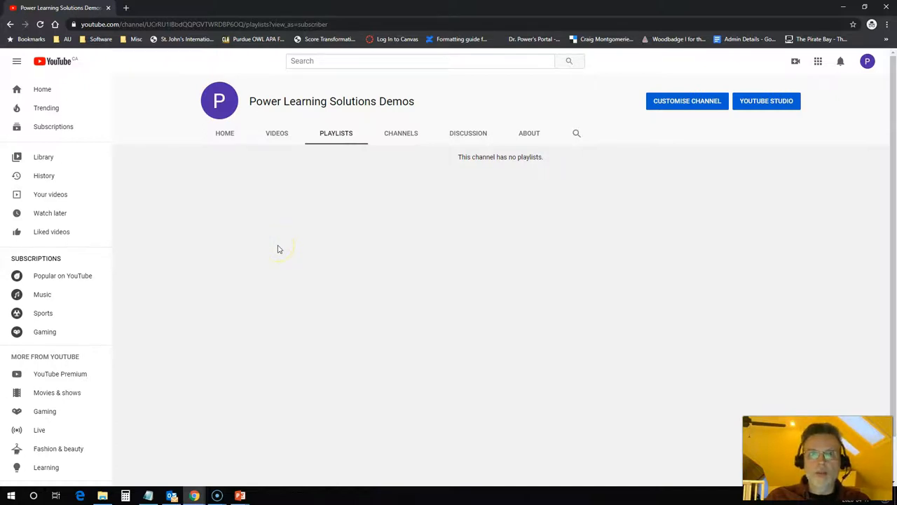
- Move to the YouTube search bar to look for a video
left_click(419, 62)
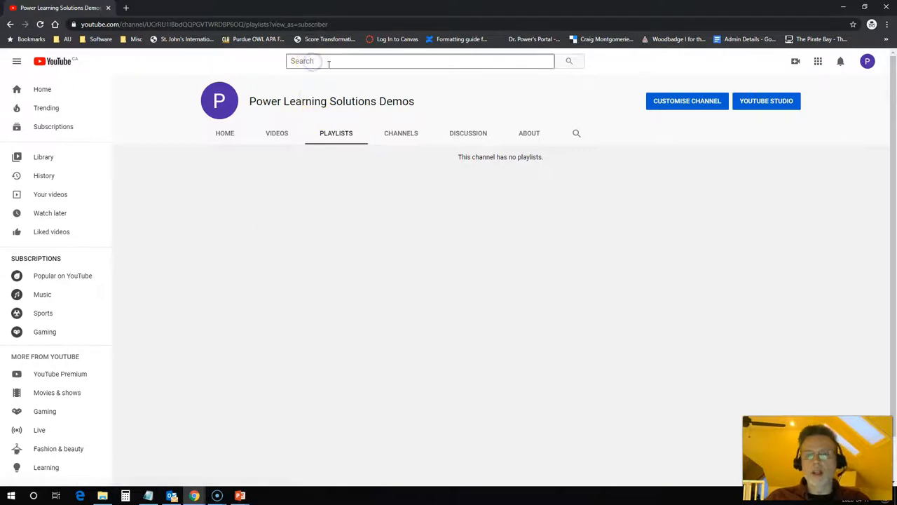
- Search 'Turning PPT Presentations into Video' and locate the Kevin Stratvert PowerPoint video in results
type("Turning PPT Presentations")
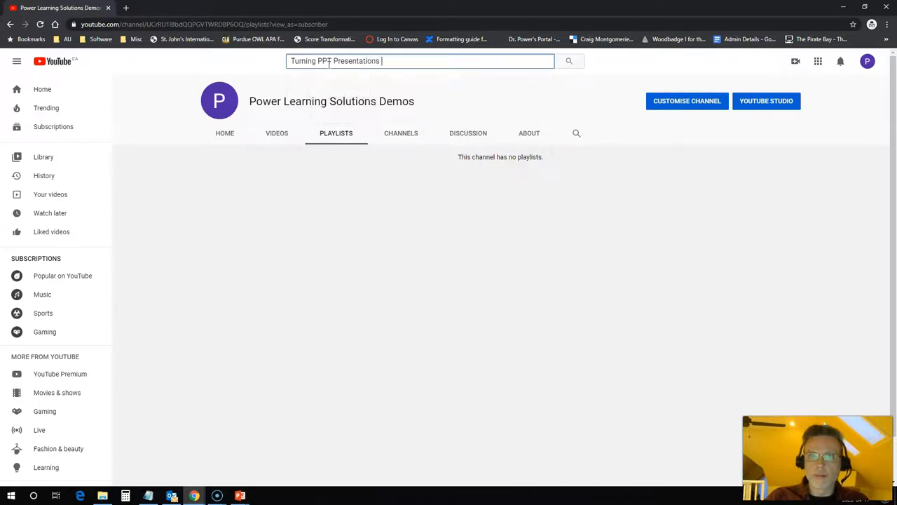
type("into Video")
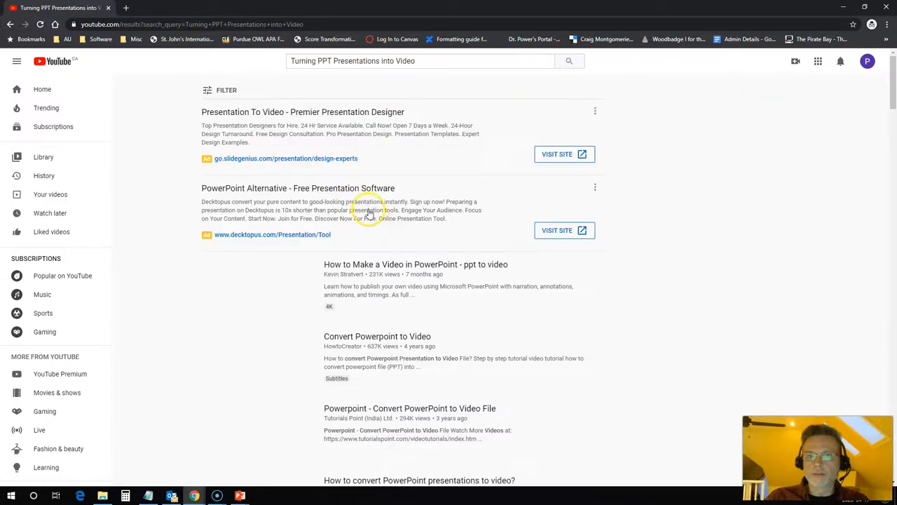
scroll("down", 3)
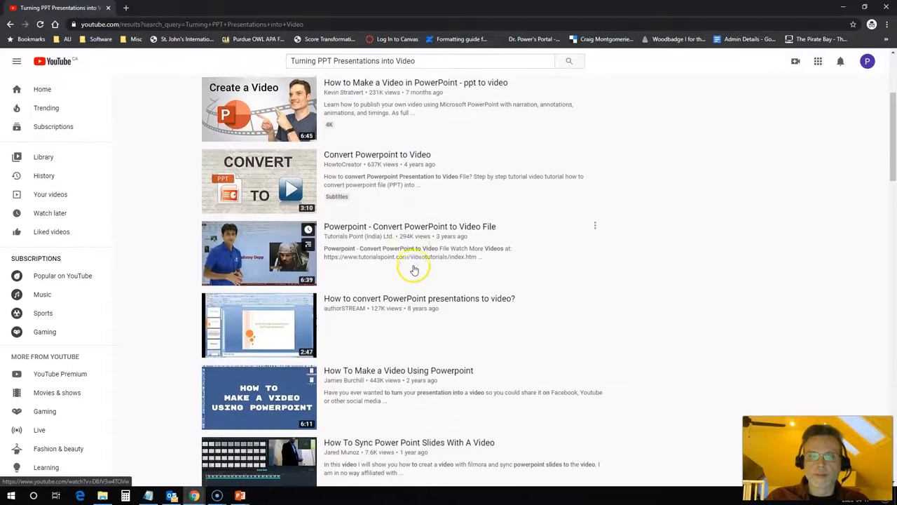
scroll("down", 3)
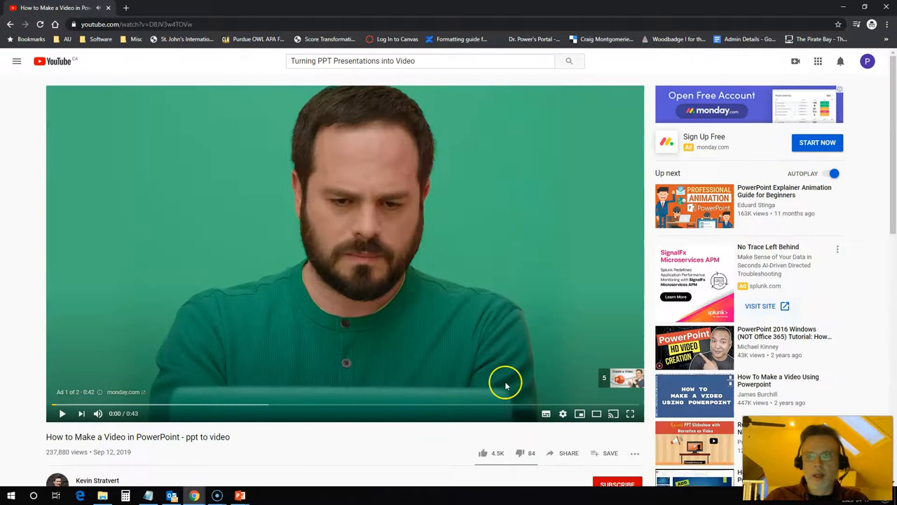
- Save the video into a new public playlist named EDUC4108
scroll("down", 3)
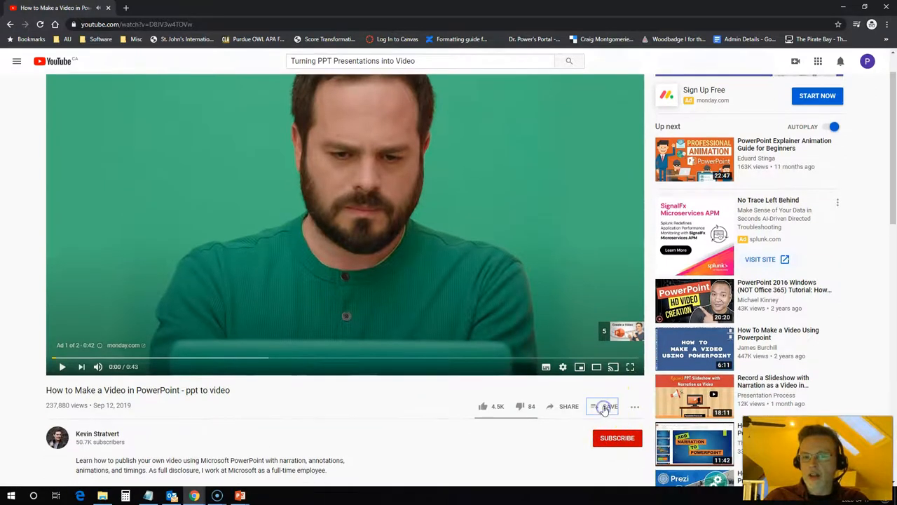
left_click(604, 406)
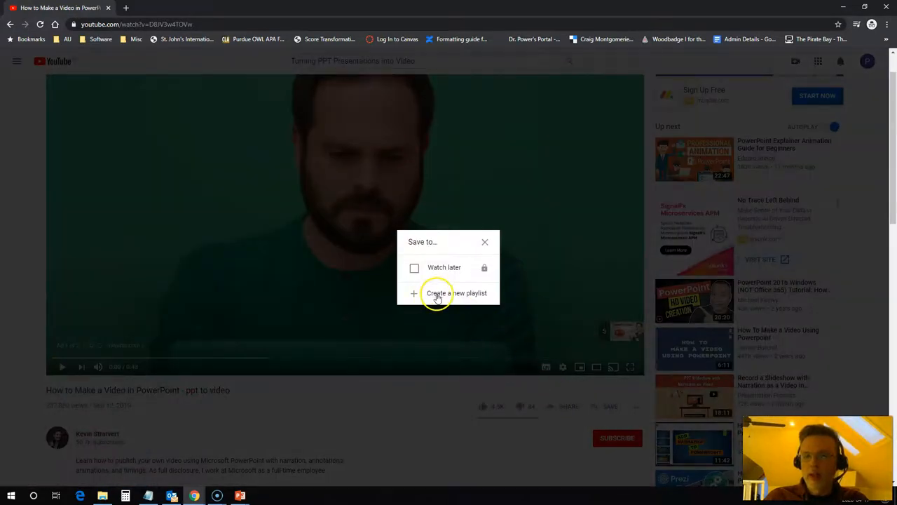
left_click(449, 293)
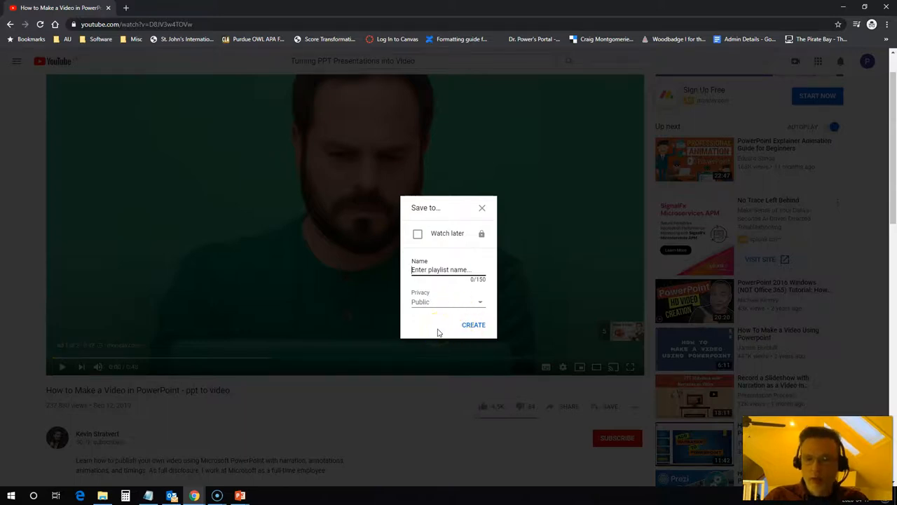
type("EDUC4108")
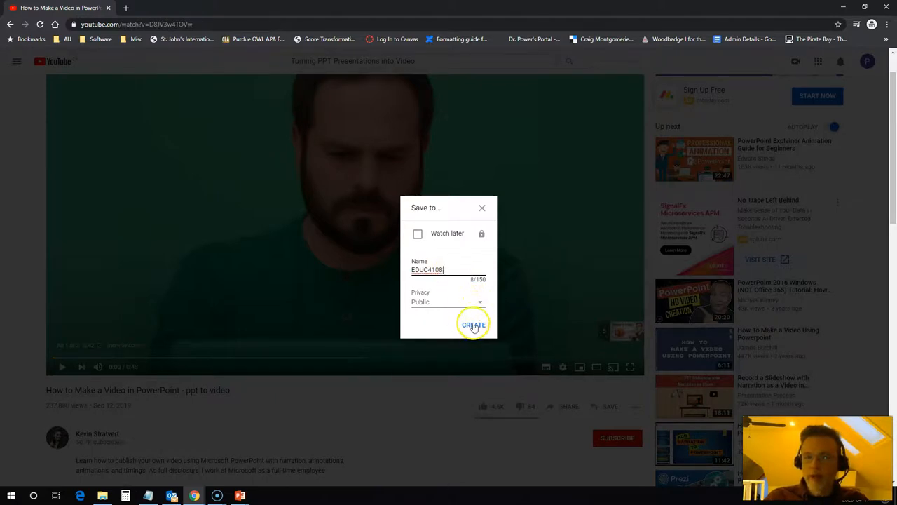
left_click(474, 324)
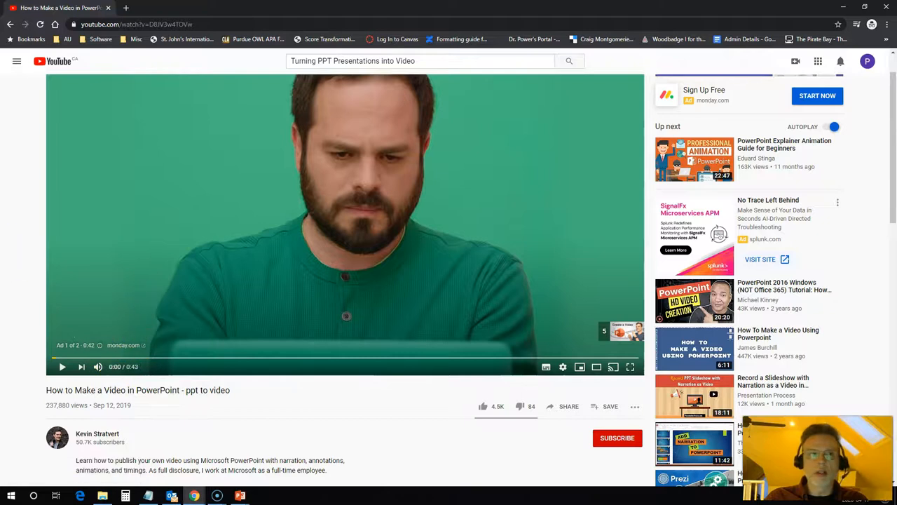
- Reach the EDUC4108 playlist page from the side navigation
left_click(16, 64)
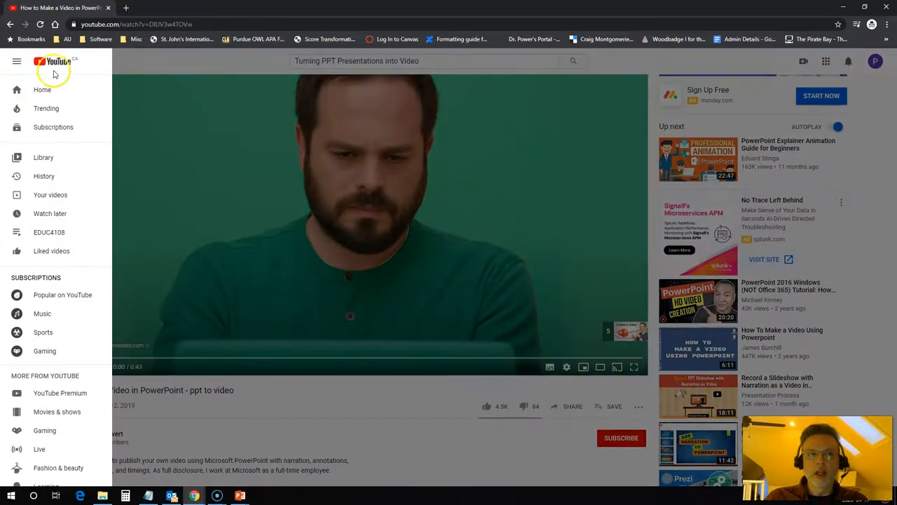
mouse_move(42, 171)
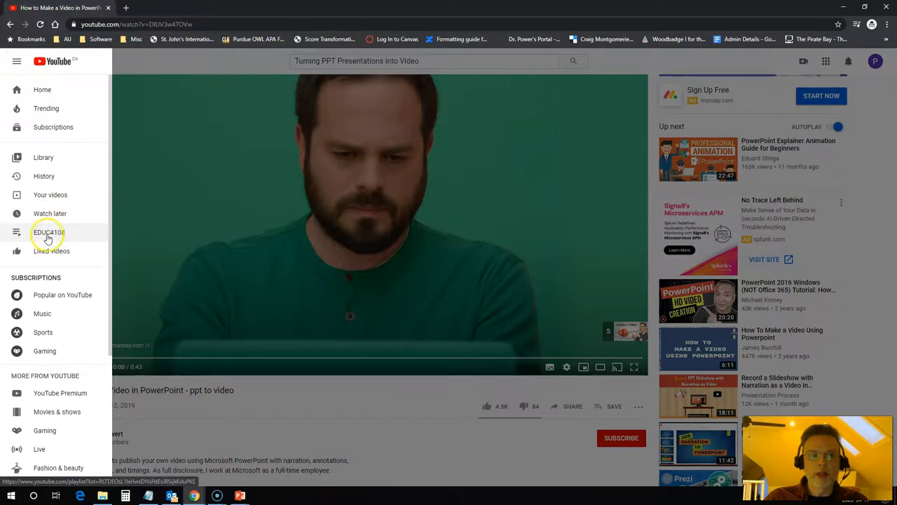
left_click(47, 233)
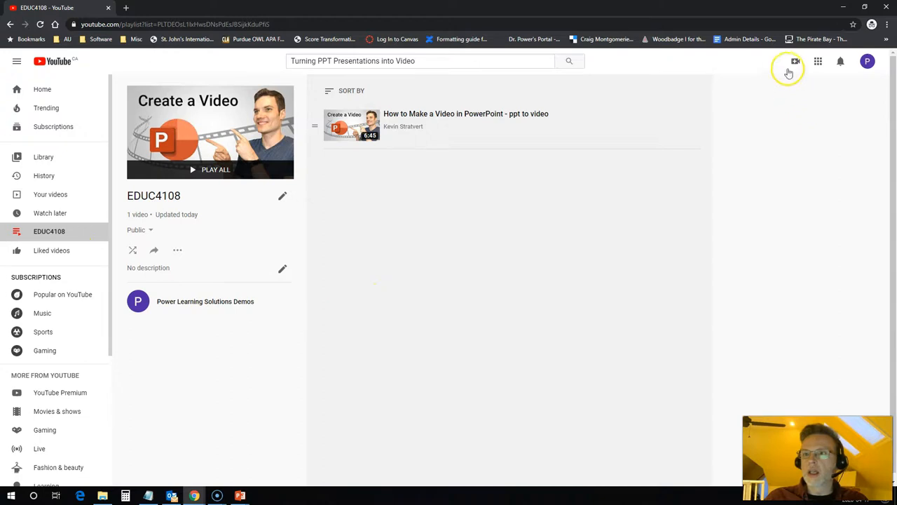
mouse_move(795, 62)
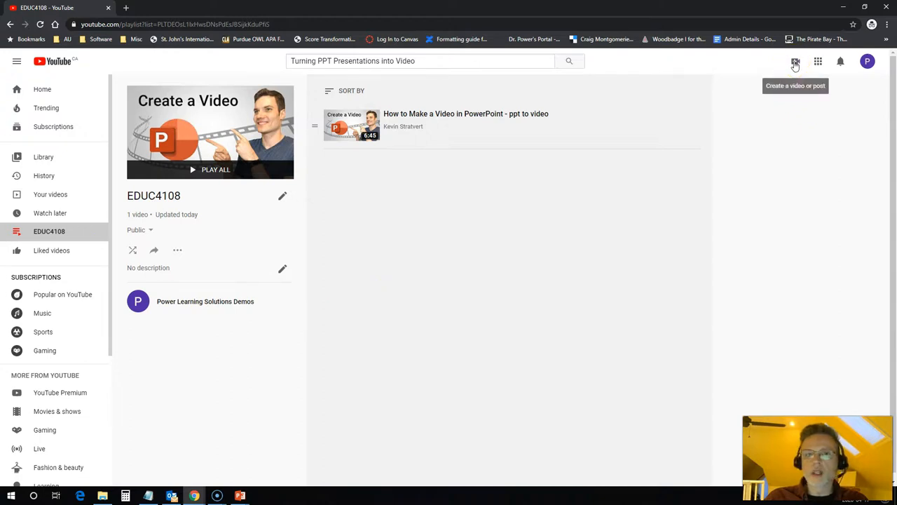
- Reveal the Create menu with its Upload video and Go live choices
left_click(794, 61)
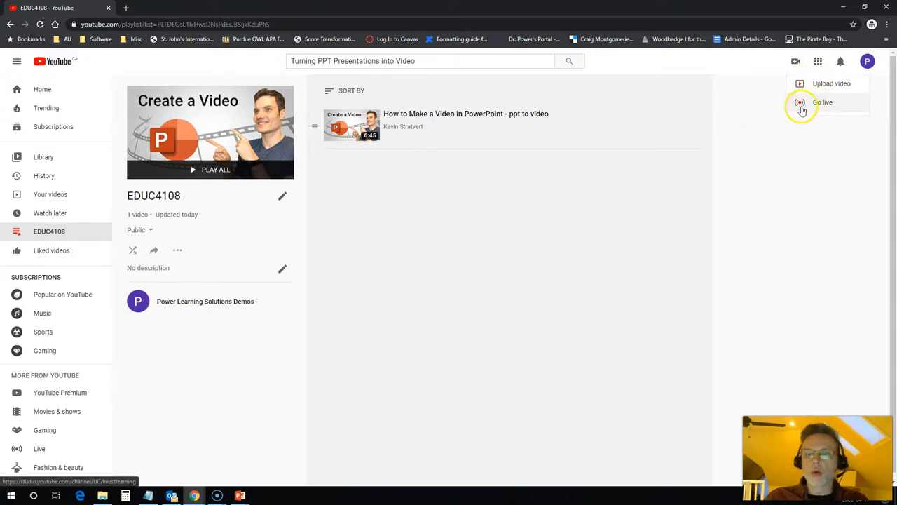
mouse_move(751, 227)
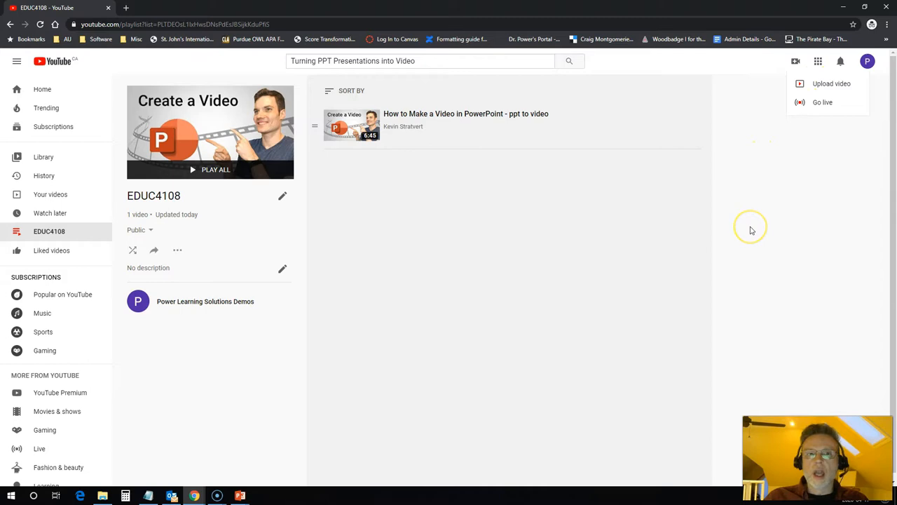
mouse_move(741, 233)
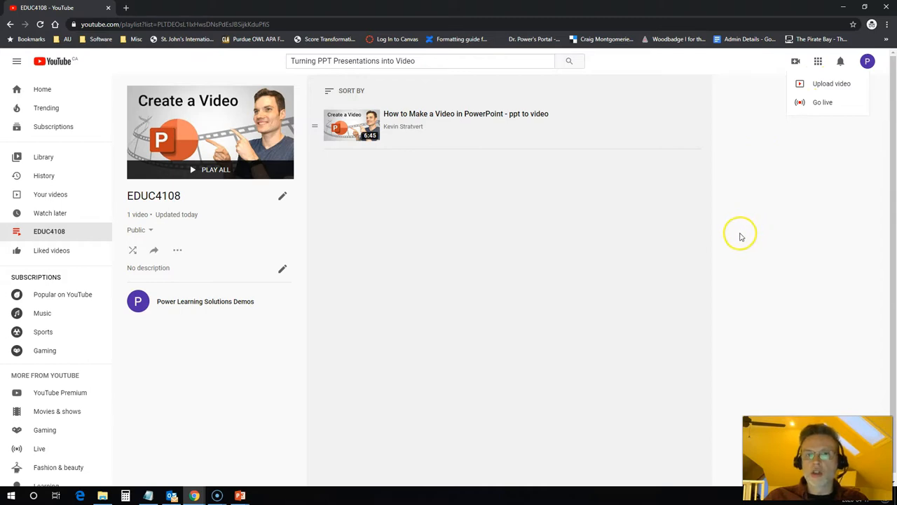
mouse_move(600, 177)
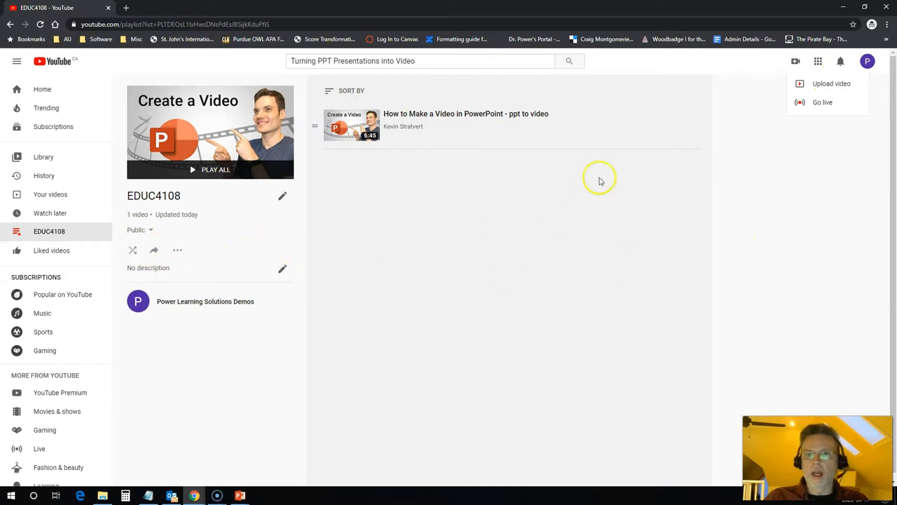